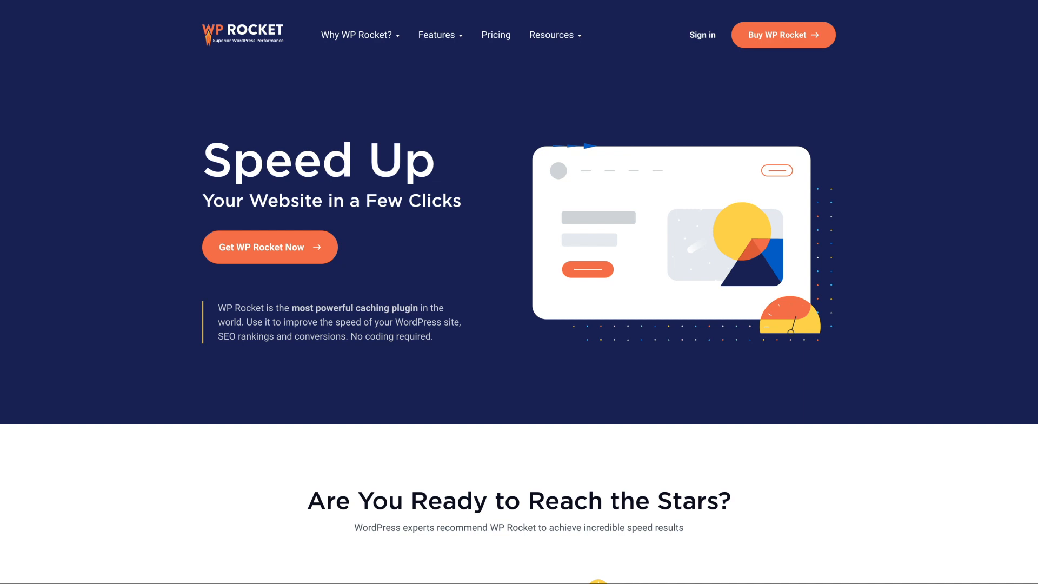
{"action": "mouse_move", "coordinate": [265, 185]}
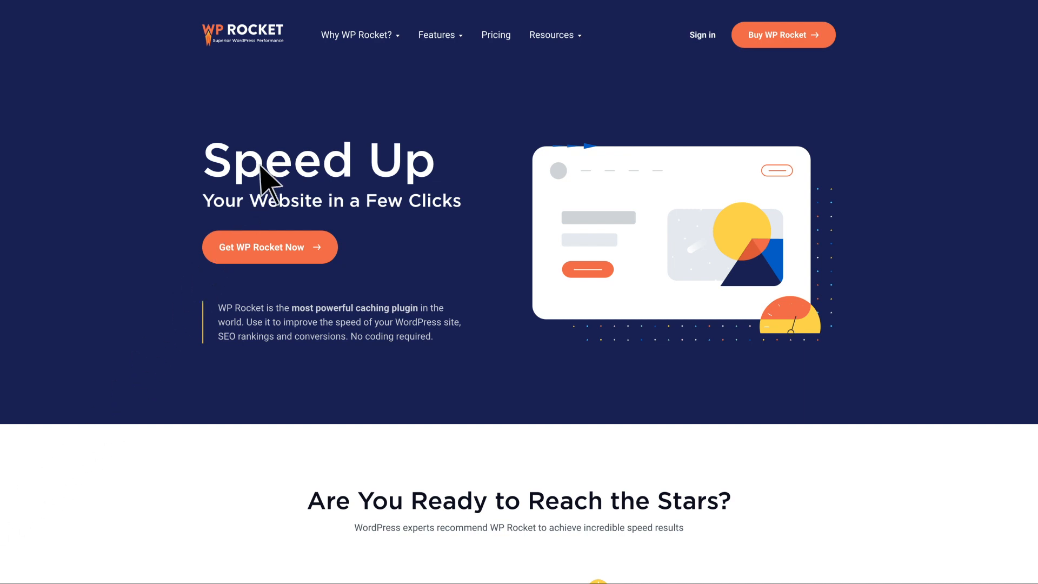
Expand the Remove unused JavaScript opportunity to see the chatra, convertbox and vooplayer script URLs
{"action": "left_click", "coordinate": [437, 34]}
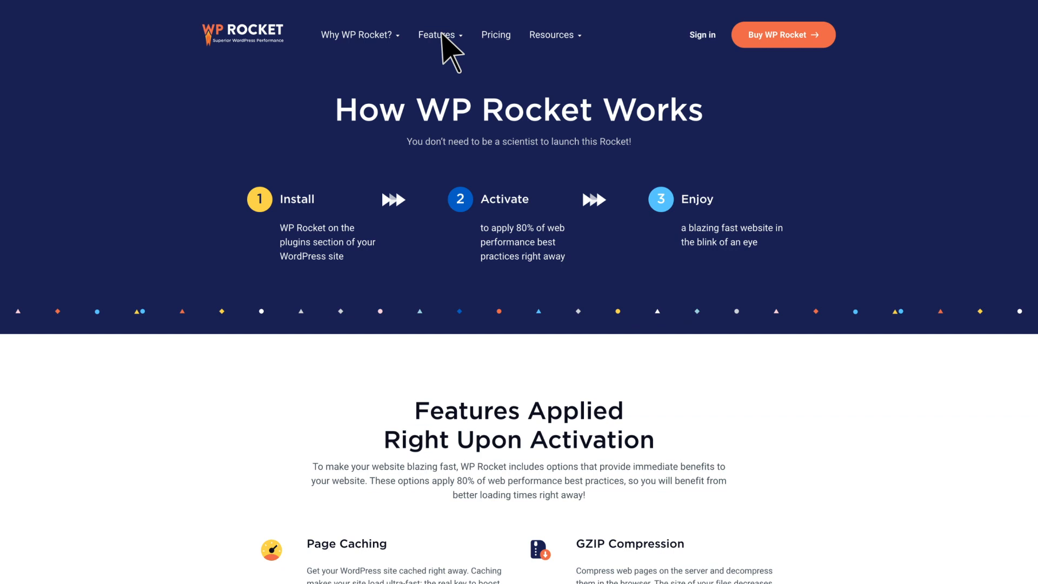
{"action": "scroll", "scroll_direction": "down", "scroll_amount": 3}
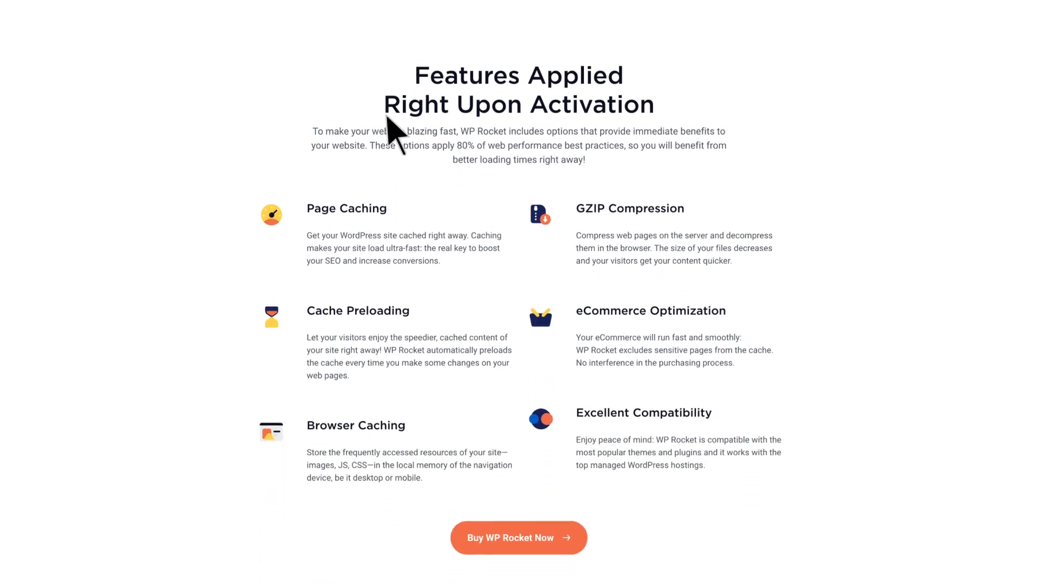
{"action": "scroll", "scroll_direction": "down", "scroll_amount": 3}
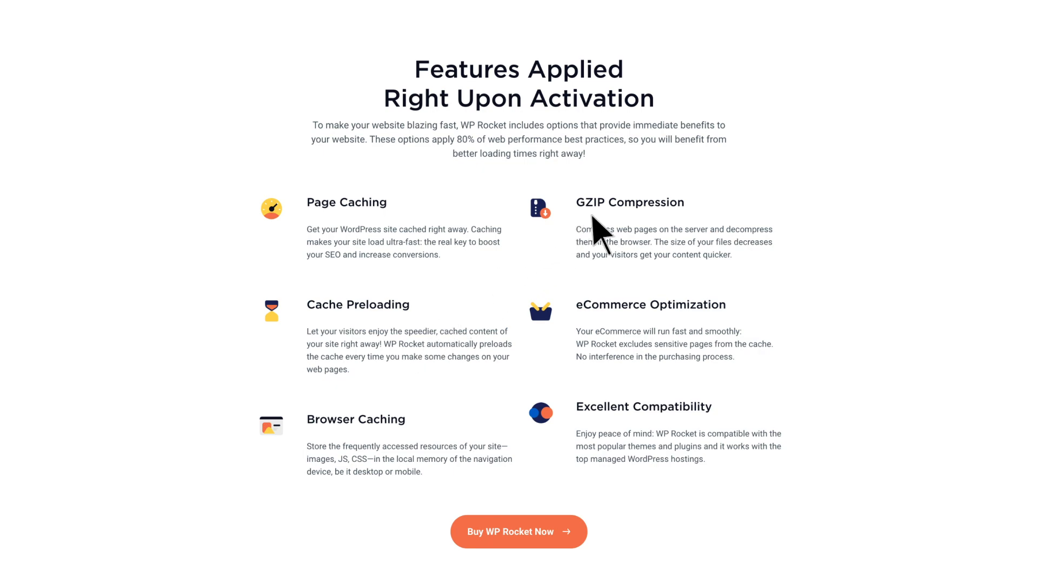
{"action": "scroll", "scroll_direction": "down", "scroll_amount": 3}
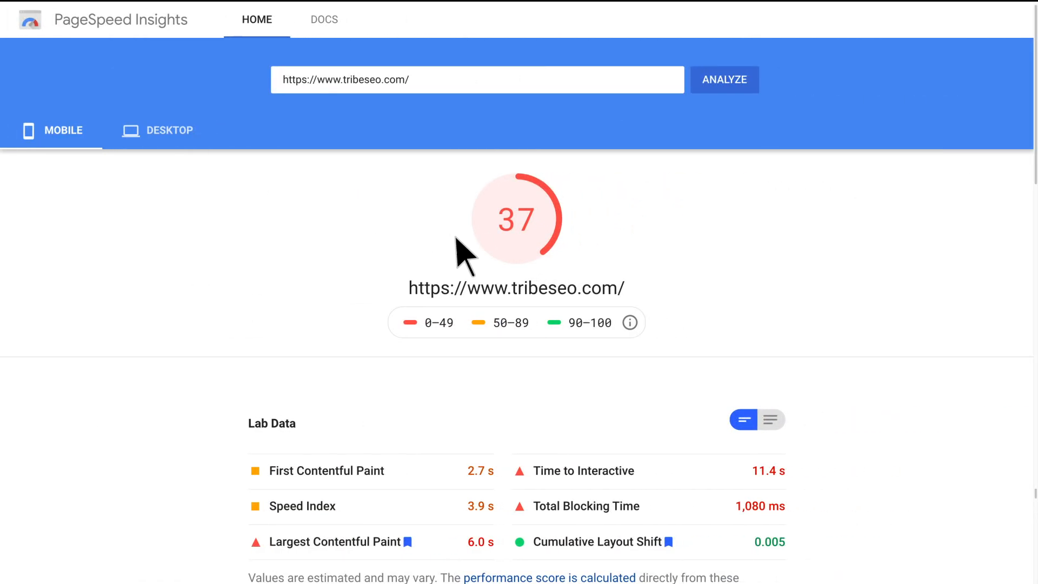
{"action": "mouse_move", "coordinate": [493, 269]}
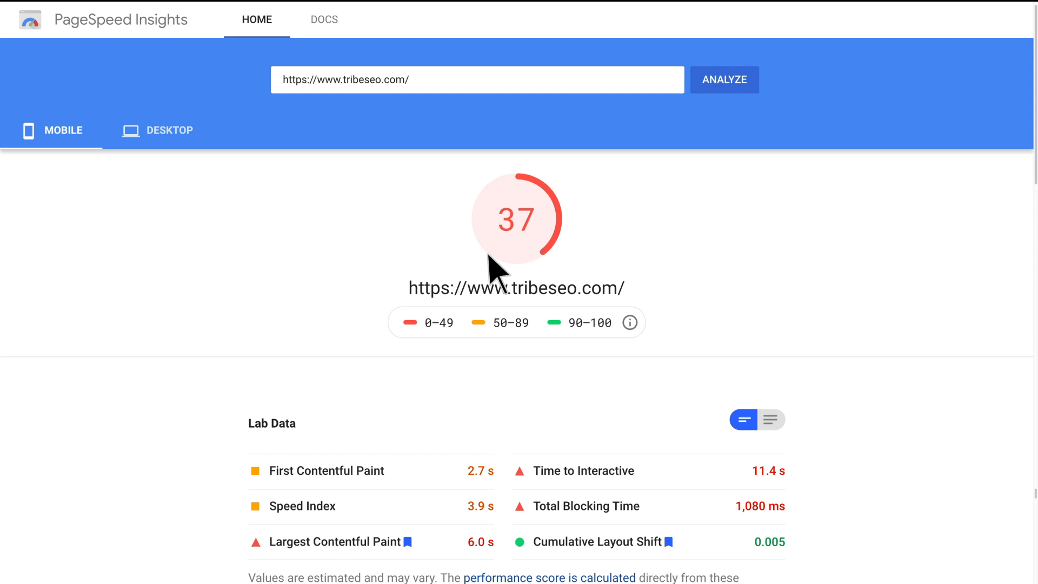
{"action": "mouse_move", "coordinate": [265, 483]}
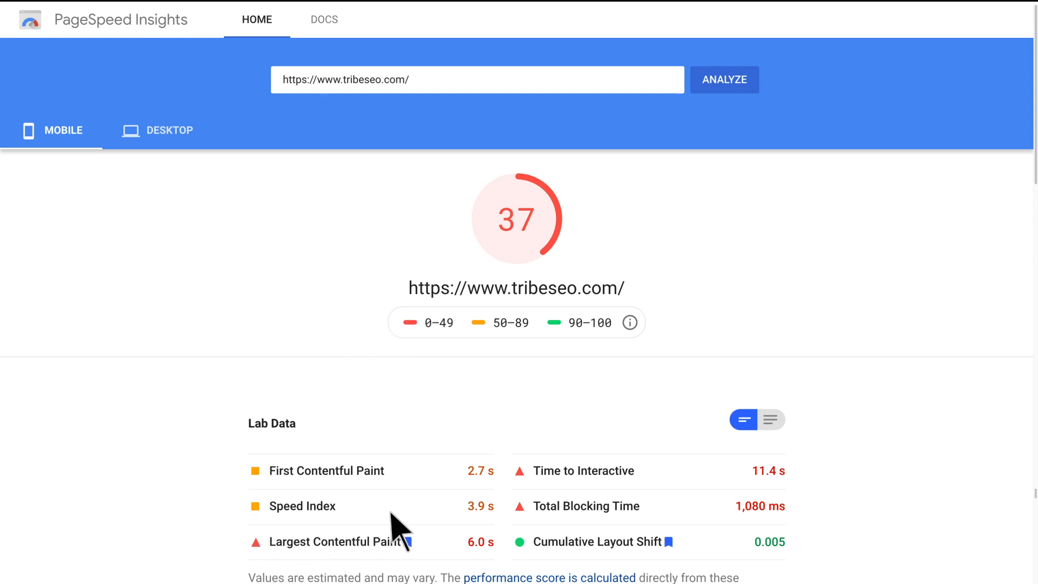
{"action": "mouse_move", "coordinate": [543, 490]}
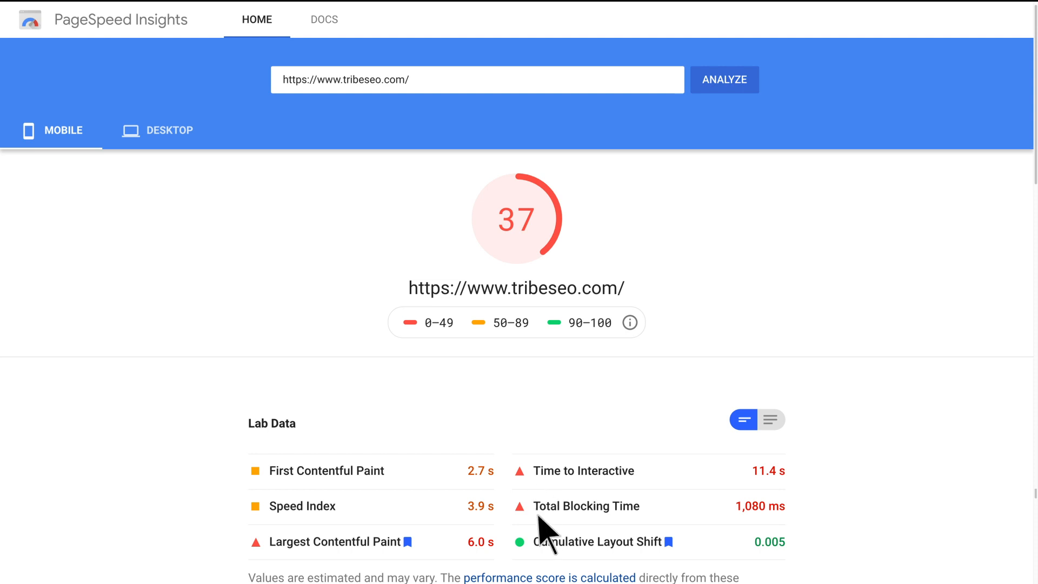
{"action": "scroll", "scroll_direction": "down", "scroll_amount": 3}
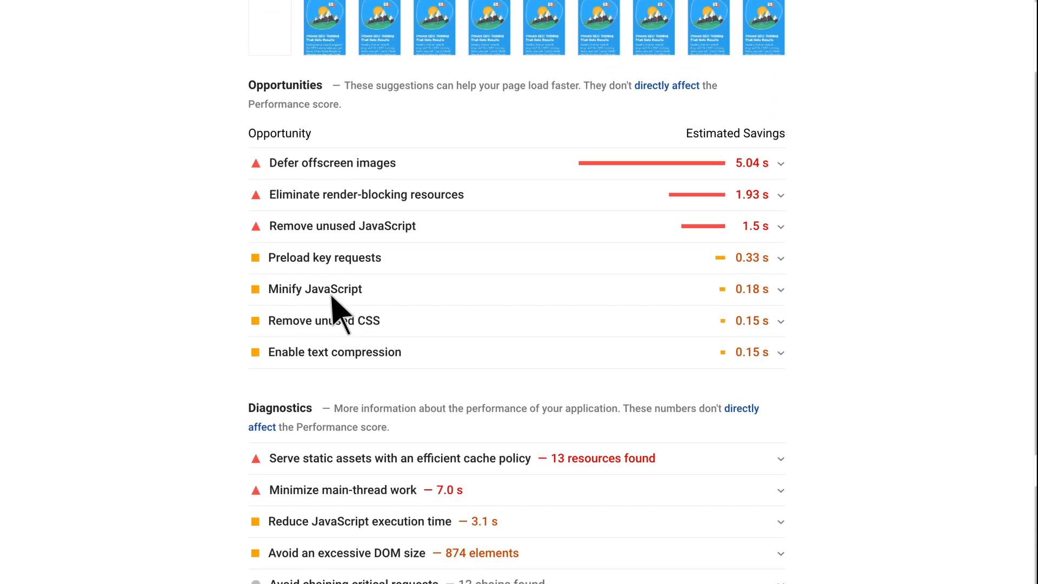
{"action": "mouse_move", "coordinate": [277, 166]}
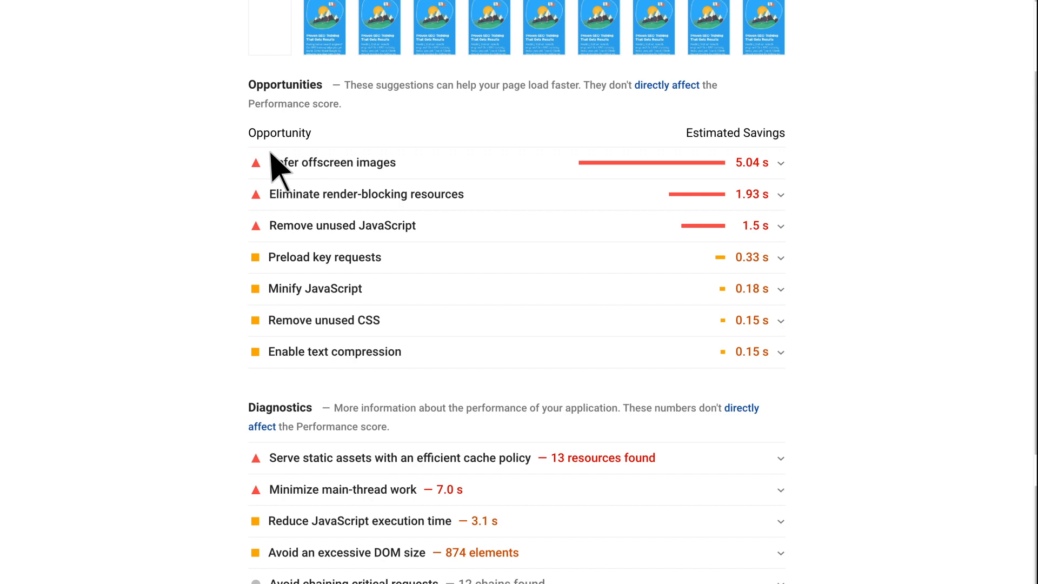
{"action": "mouse_move", "coordinate": [280, 192]}
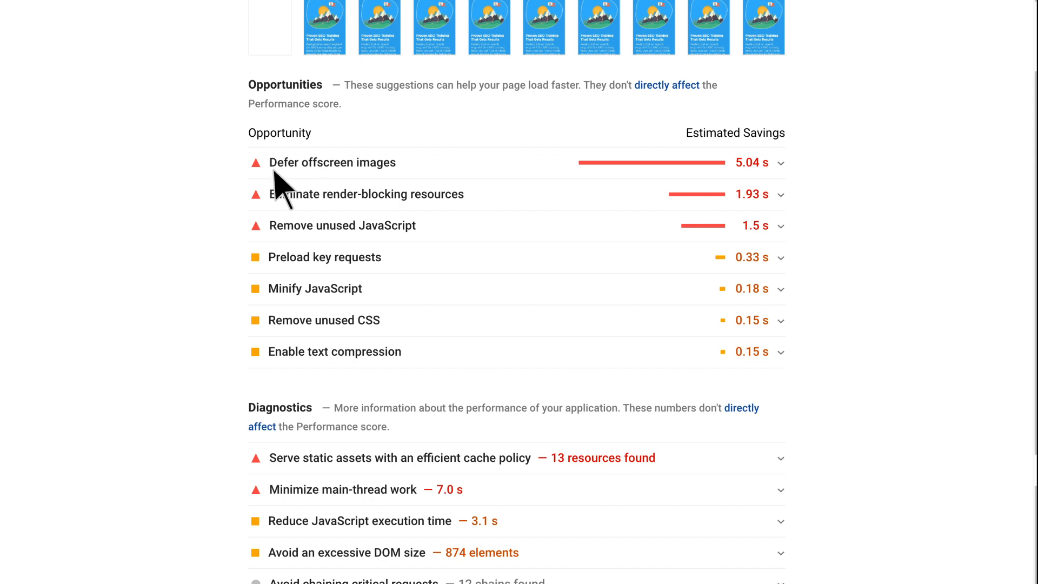
{"action": "mouse_move", "coordinate": [281, 224]}
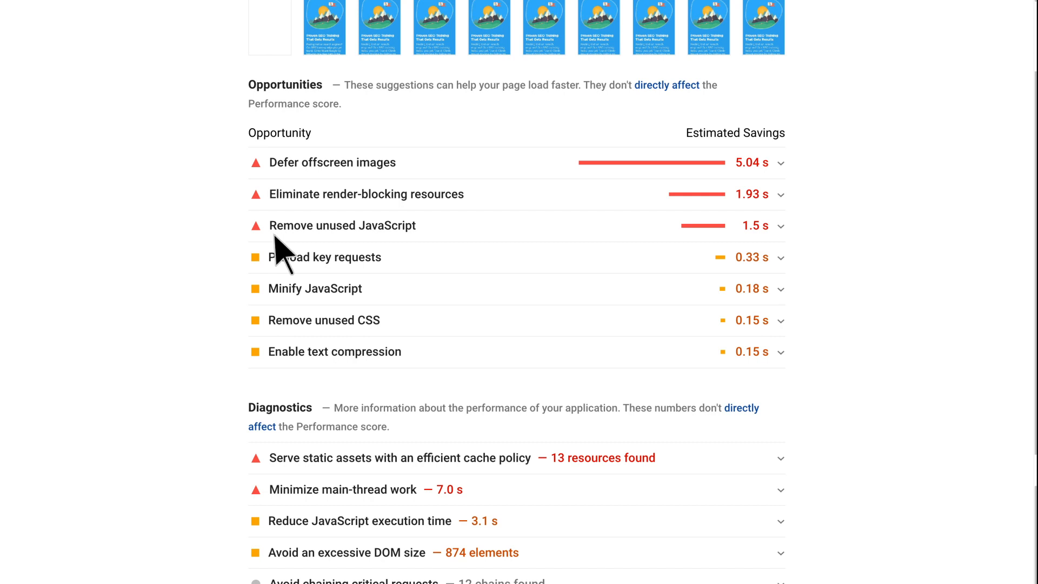
{"action": "left_click", "coordinate": [343, 225]}
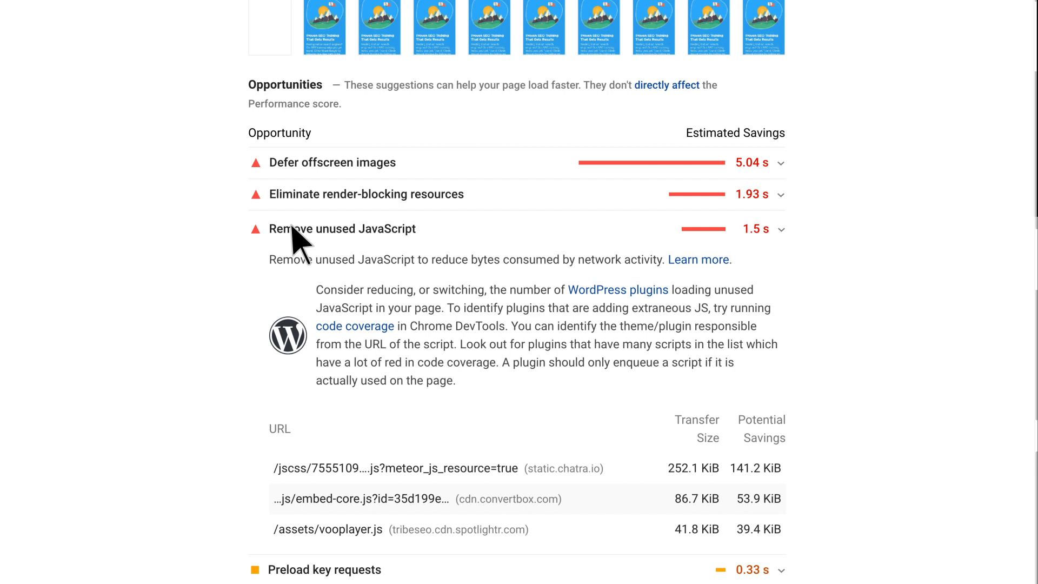
{"action": "mouse_move", "coordinate": [582, 480]}
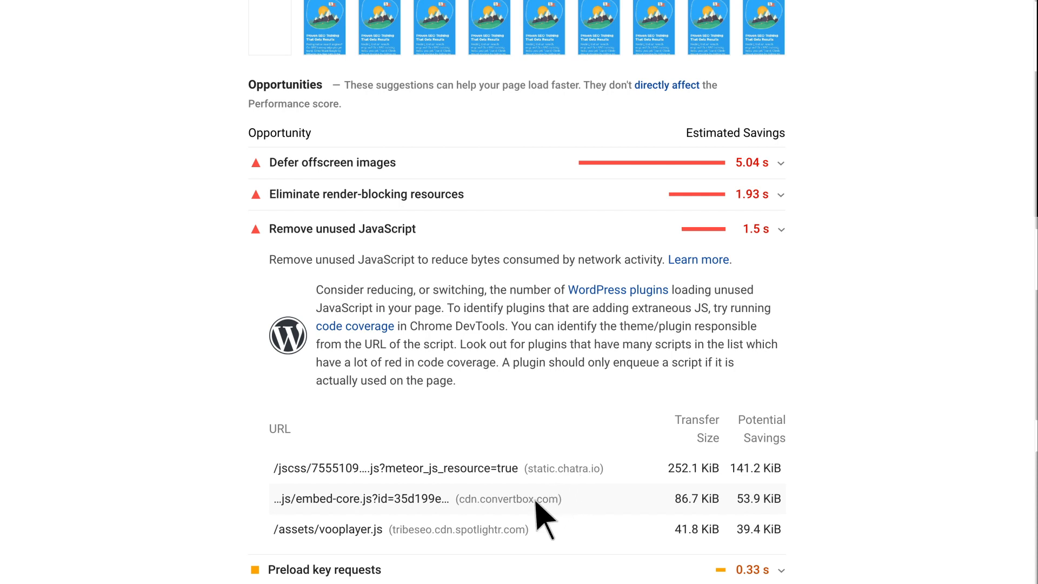
{"action": "mouse_move", "coordinate": [516, 546]}
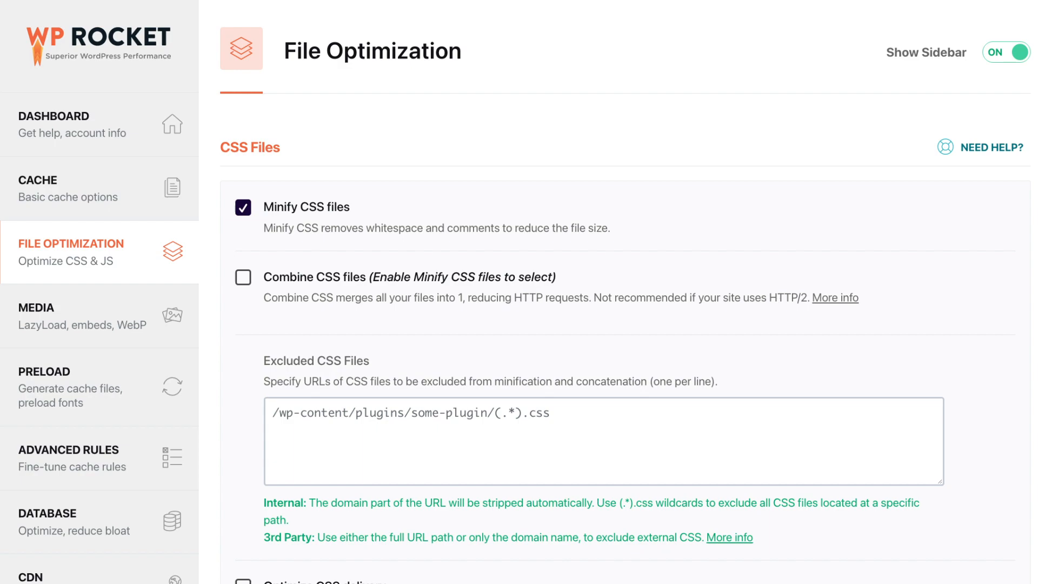
{"action": "scroll", "scroll_direction": "down", "scroll_amount": 3}
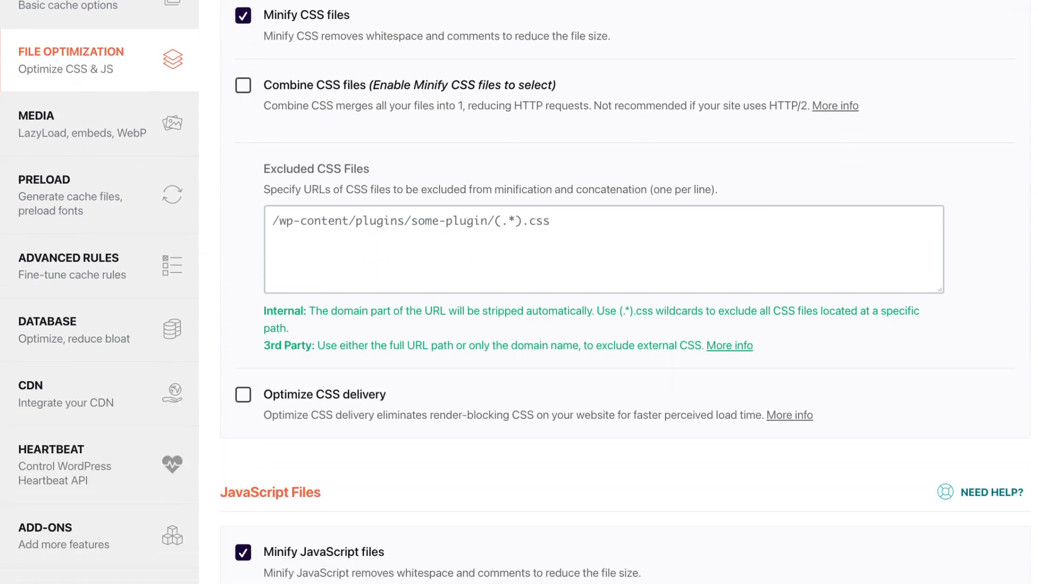
{"action": "scroll", "scroll_direction": "down", "scroll_amount": 3}
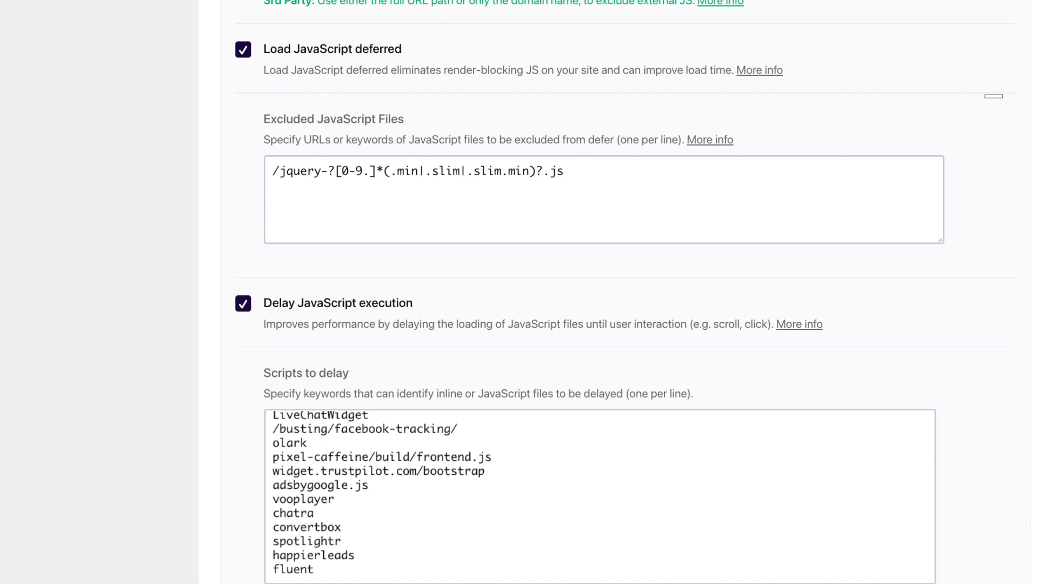
{"action": "scroll", "scroll_direction": "down", "scroll_amount": 3}
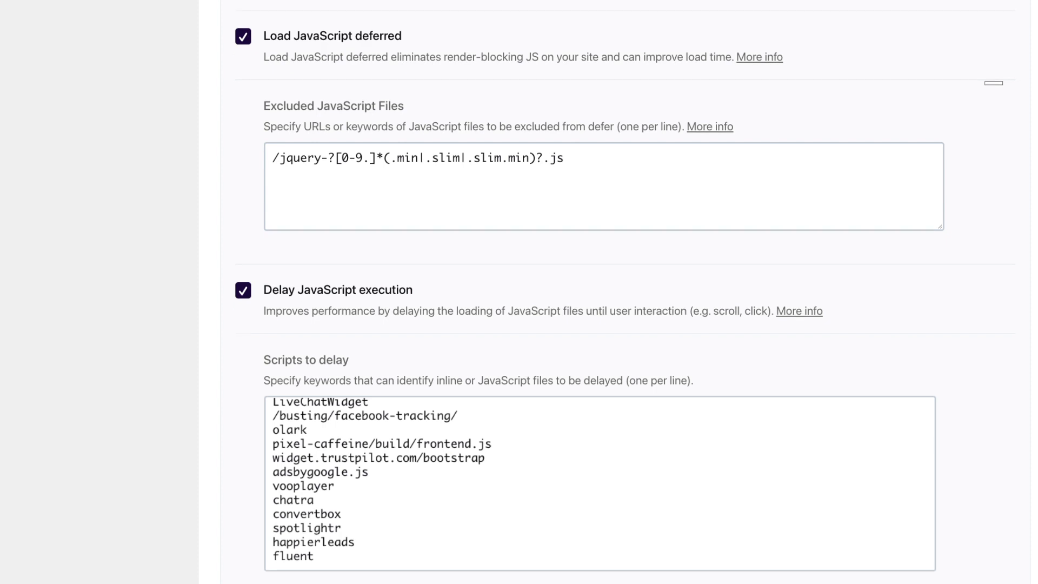
{"action": "scroll", "scroll_direction": "down", "scroll_amount": 3}
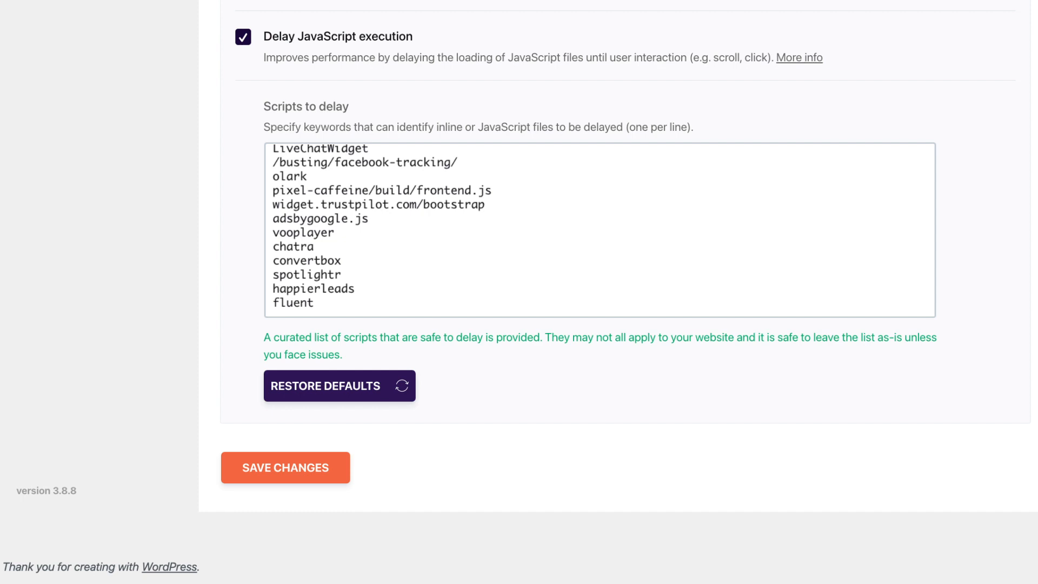
{"action": "left_click_drag", "start_coordinate": [272, 246], "coordinate": [344, 275]}
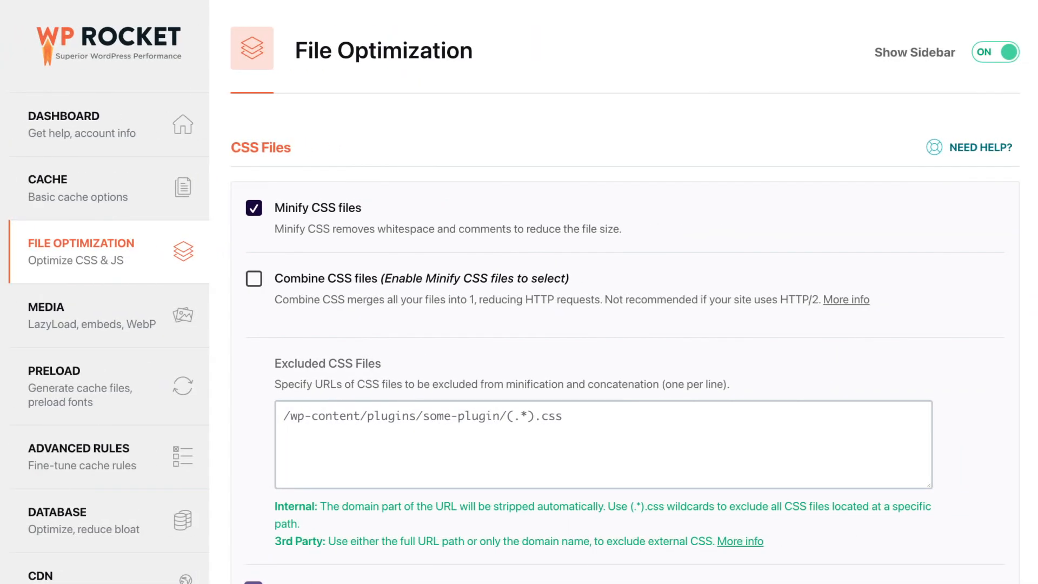
{"action": "scroll", "scroll_direction": "down", "scroll_amount": 3}
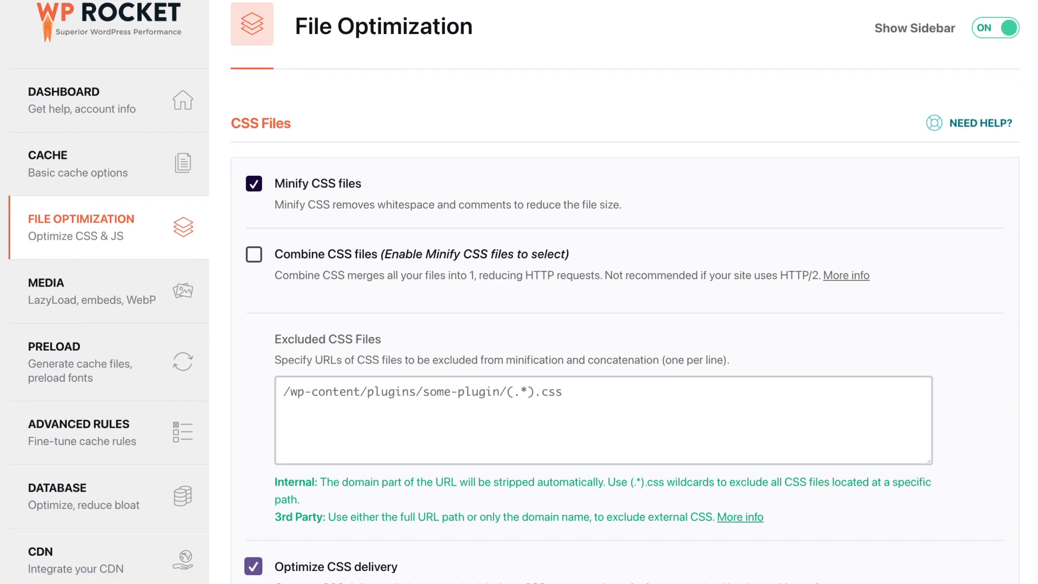
{"action": "scroll", "scroll_direction": "down", "scroll_amount": 3}
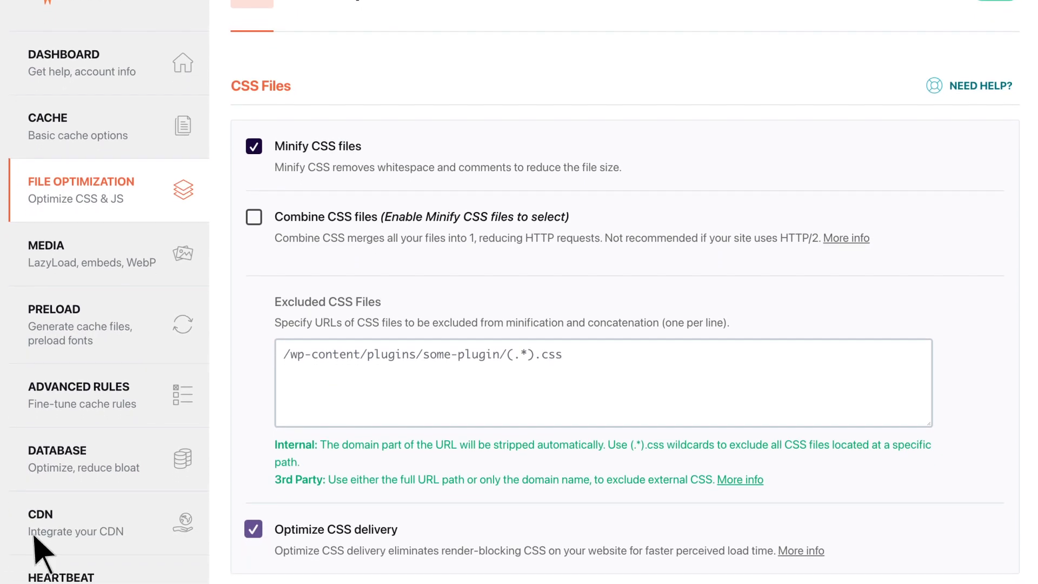
{"action": "left_click", "coordinate": [253, 529]}
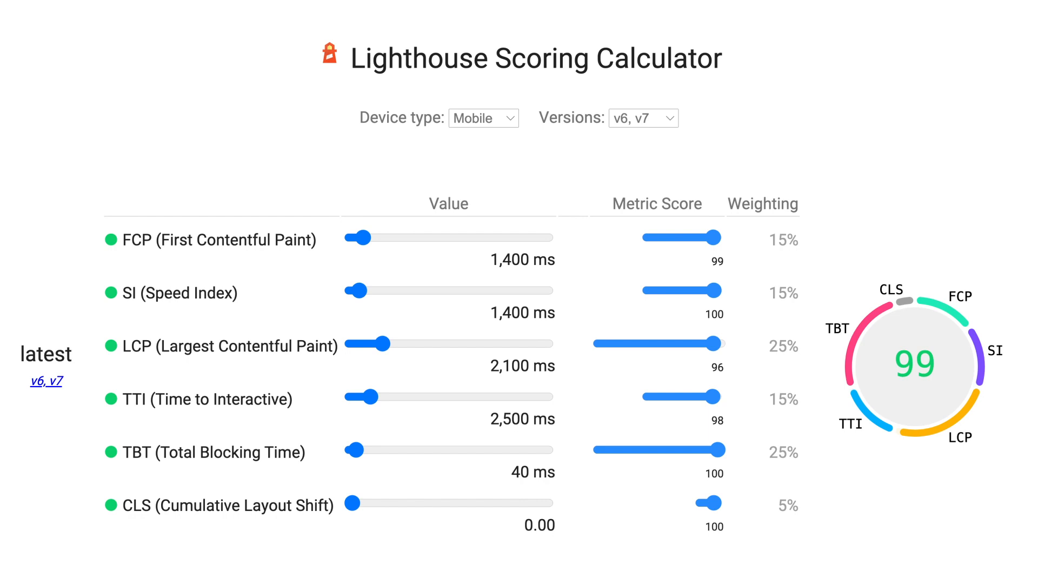
{"action": "mouse_move", "coordinate": [116, 417]}
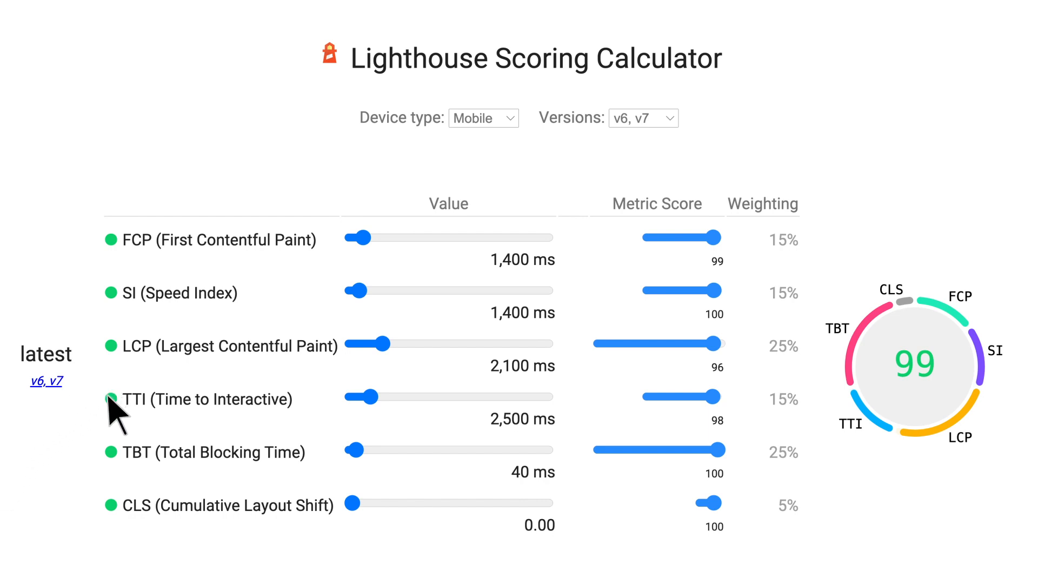
{"action": "mouse_move", "coordinate": [347, 464]}
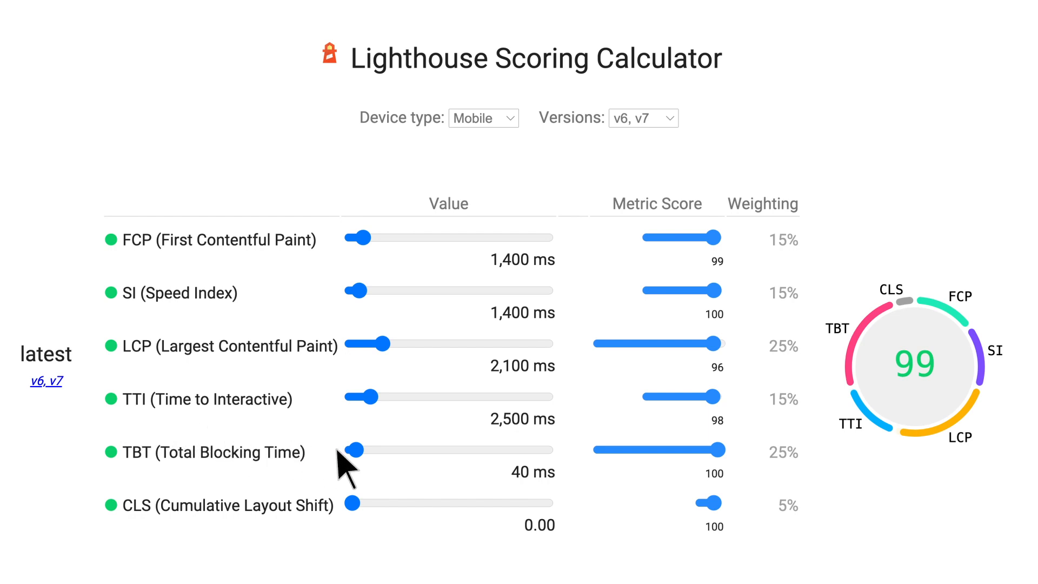
{"action": "mouse_move", "coordinate": [725, 453]}
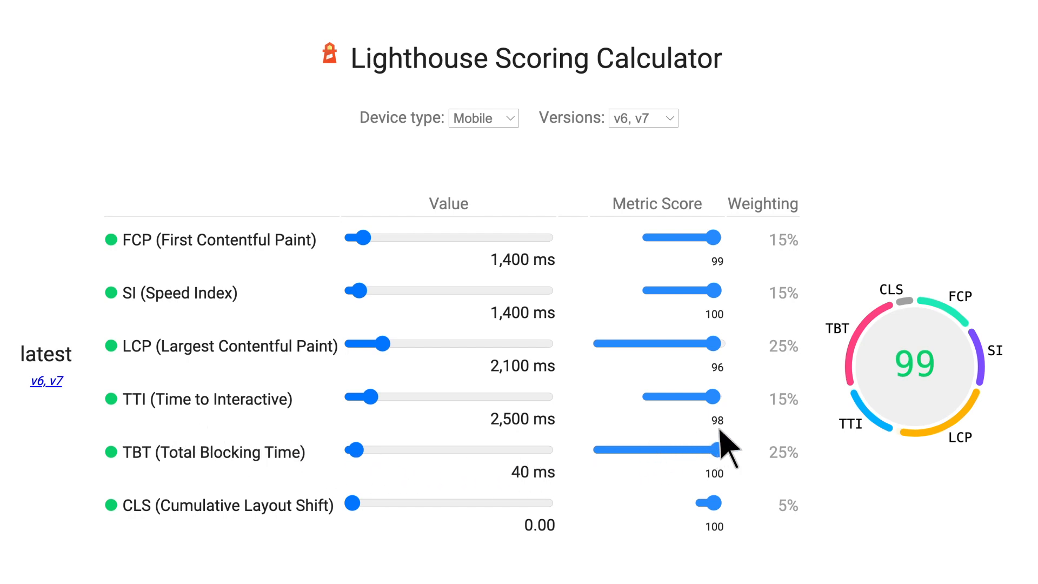
{"action": "mouse_move", "coordinate": [728, 390]}
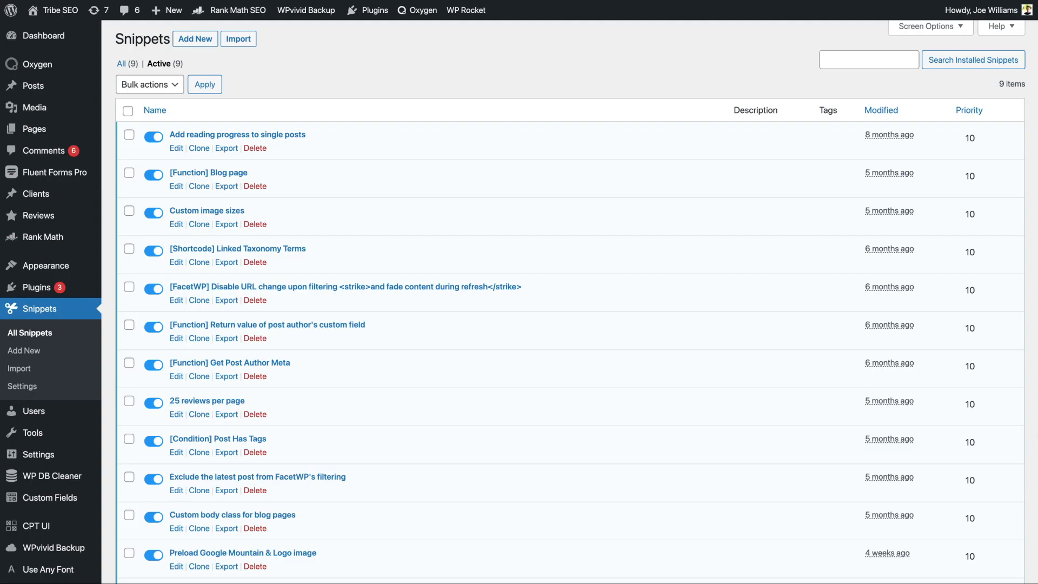
{"action": "mouse_move", "coordinate": [236, 551]}
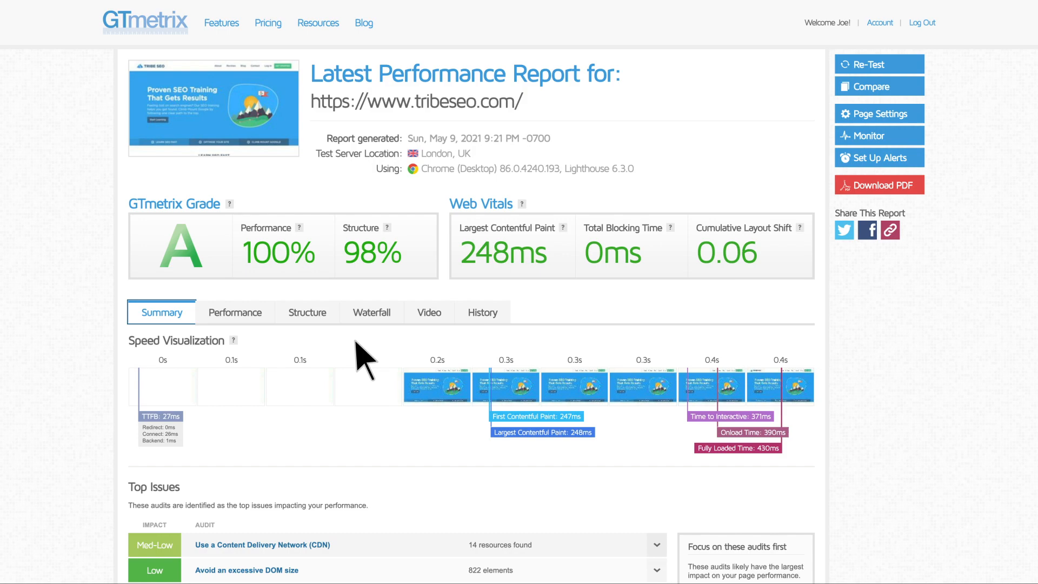
{"action": "left_click", "coordinate": [371, 311]}
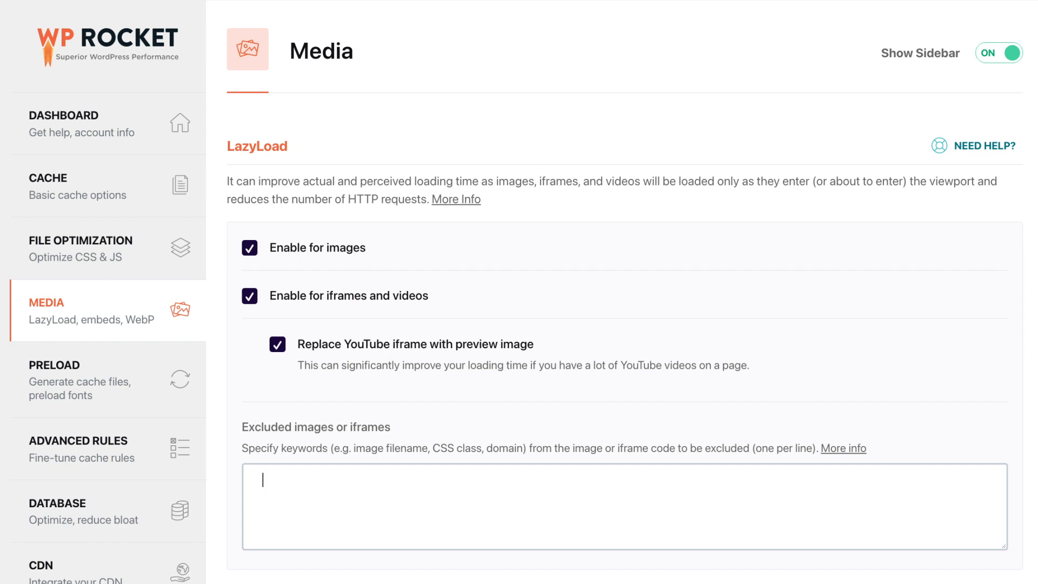
Add google-mountain-seo.svg to the LazyLoad 'Excluded images or iframes' list
{"action": "type", "text": "google-mountain-seo.svg"}
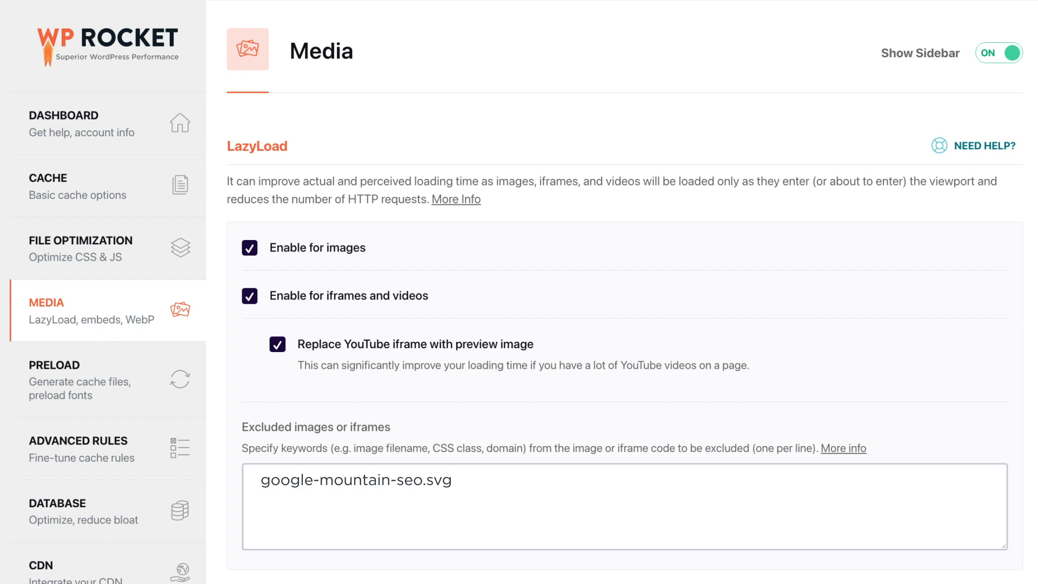
{"action": "left_click", "coordinate": [453, 479]}
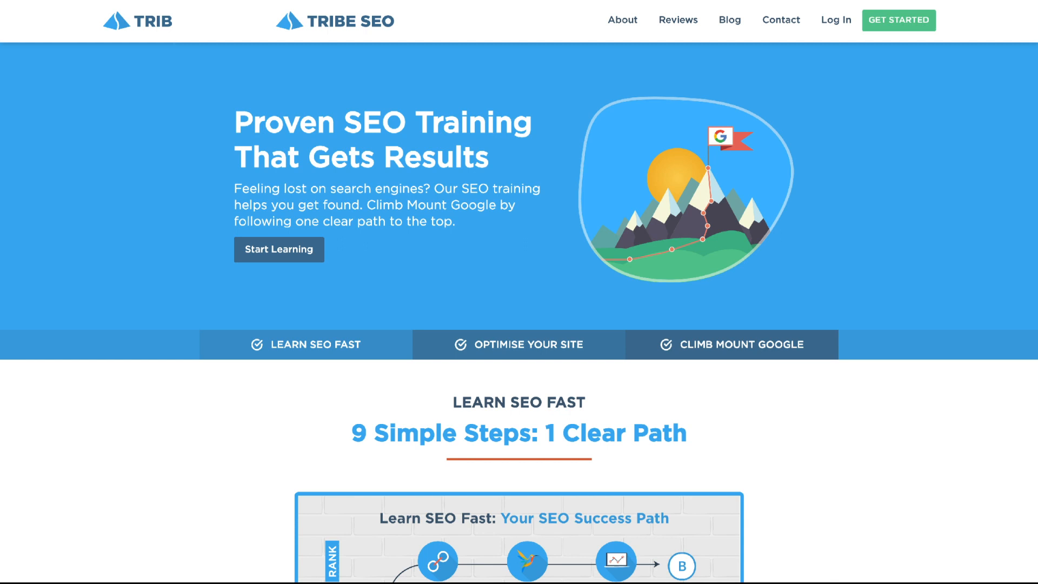
Scroll the Tribe SEO homepage past the FAQ to the mountain-and-forest footer illustration
{"action": "scroll", "scroll_direction": "down", "scroll_amount": 3}
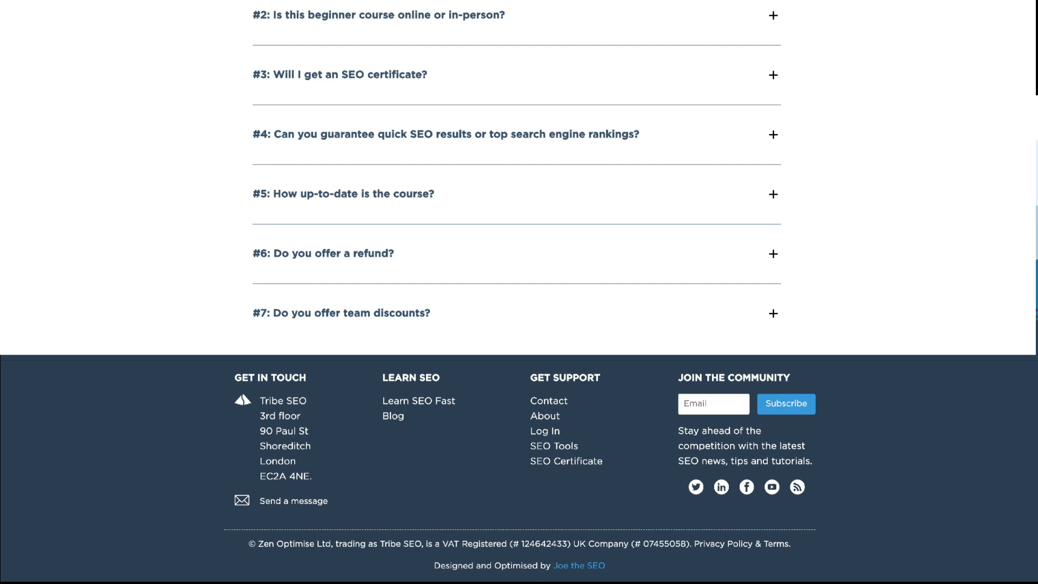
{"action": "scroll", "scroll_direction": "down", "scroll_amount": 3}
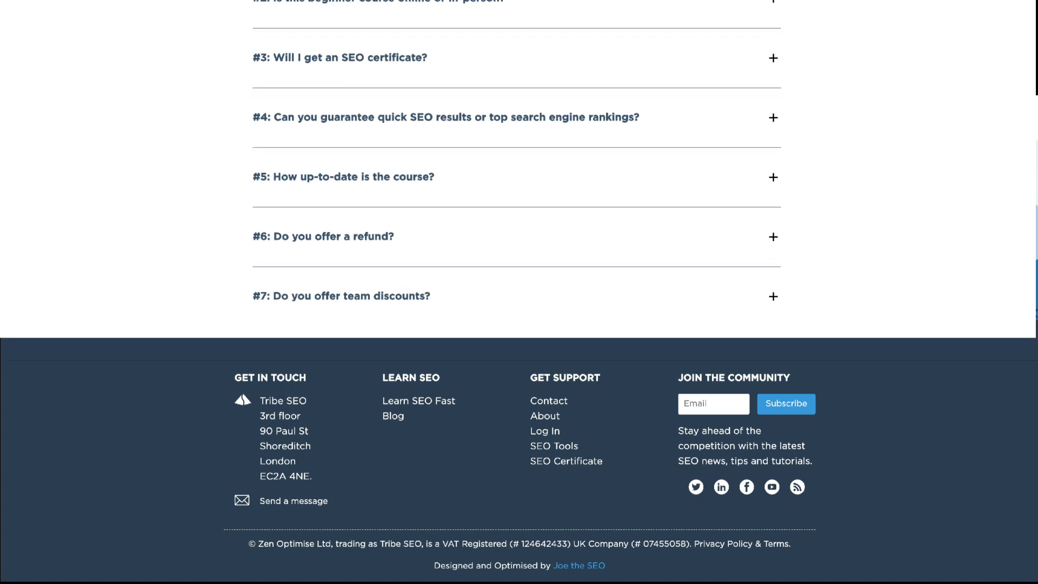
{"action": "scroll", "scroll_direction": "down", "scroll_amount": 3}
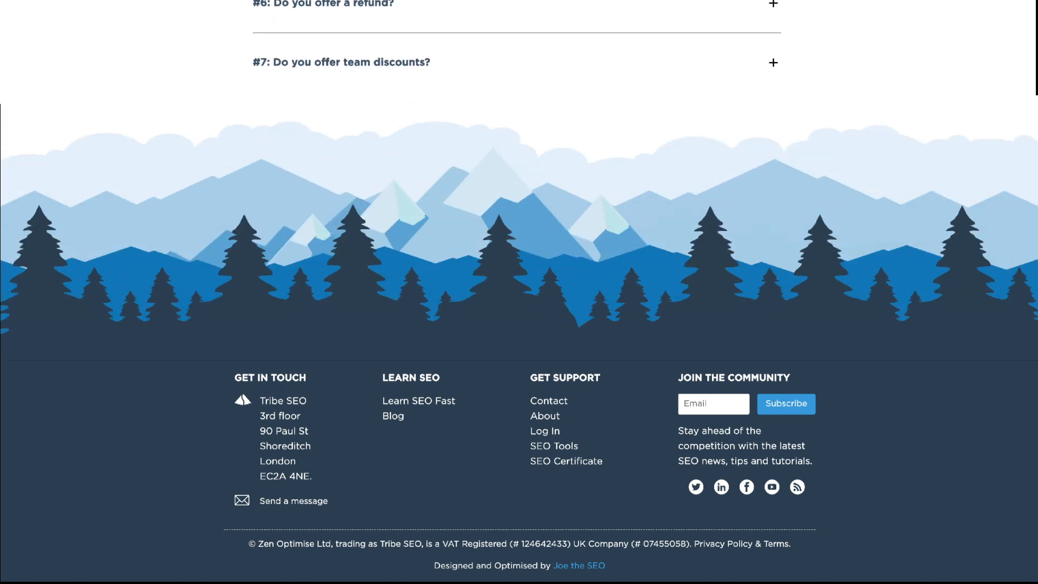